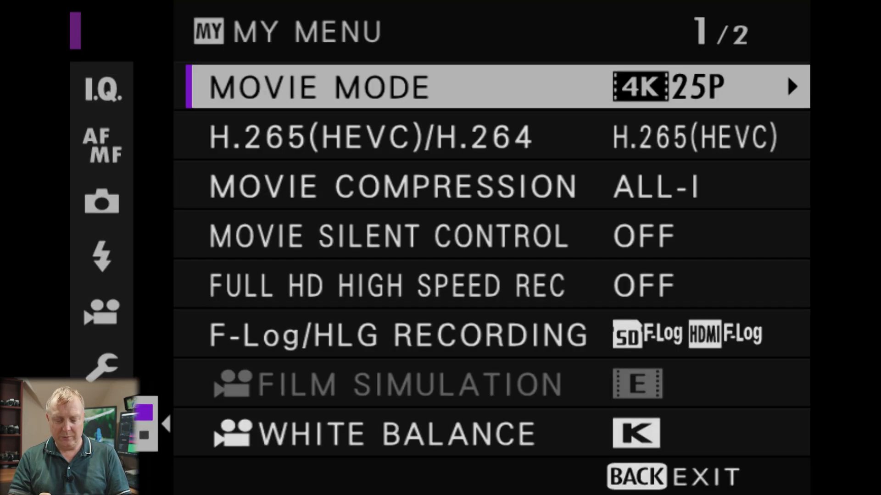
Step: Review the Image Quality options on the I.Q. page and back out, leaving Fine
{"action": "left_click", "coordinate": [102, 88]}
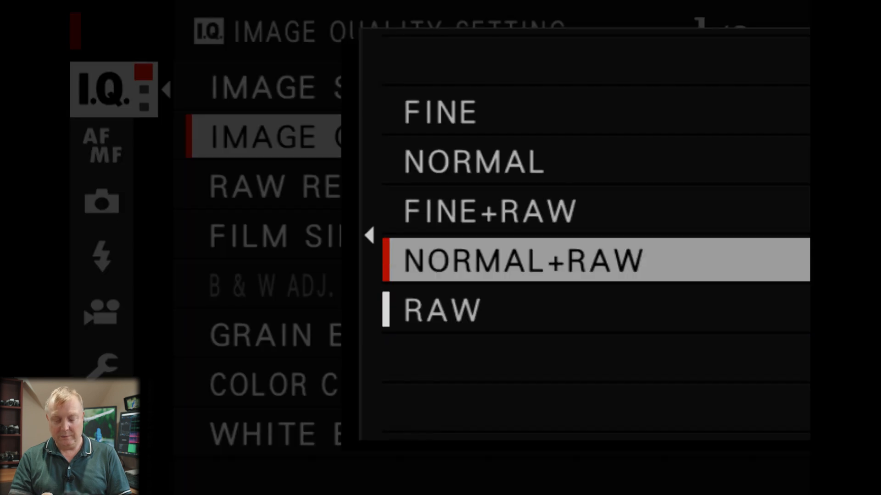
{"action": "key", "text": "Up"}
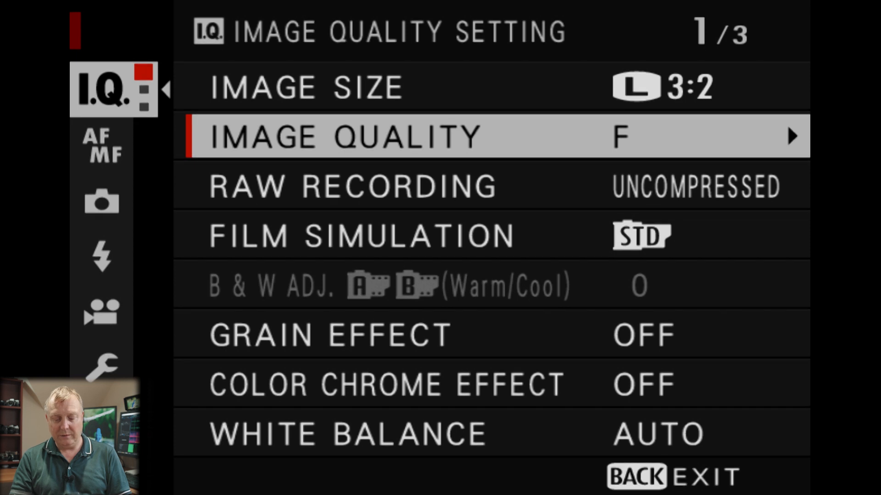
{"action": "key", "text": "Up"}
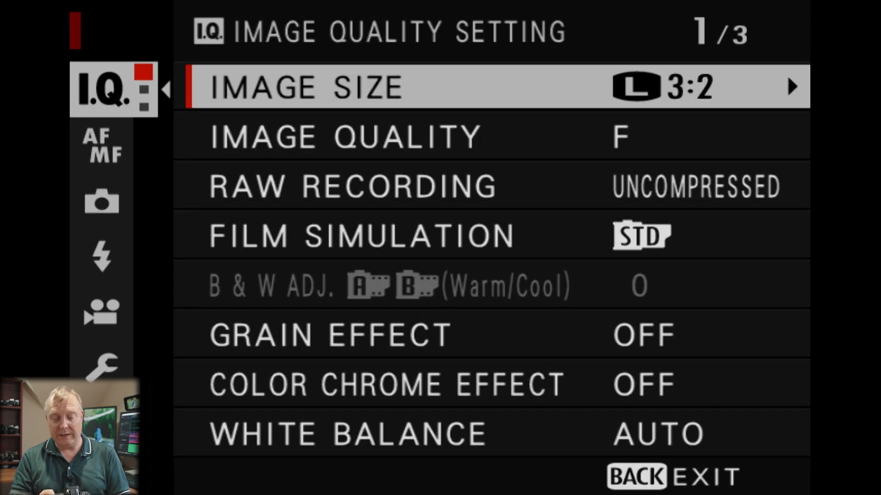
{"action": "left_click", "coordinate": [791, 86]}
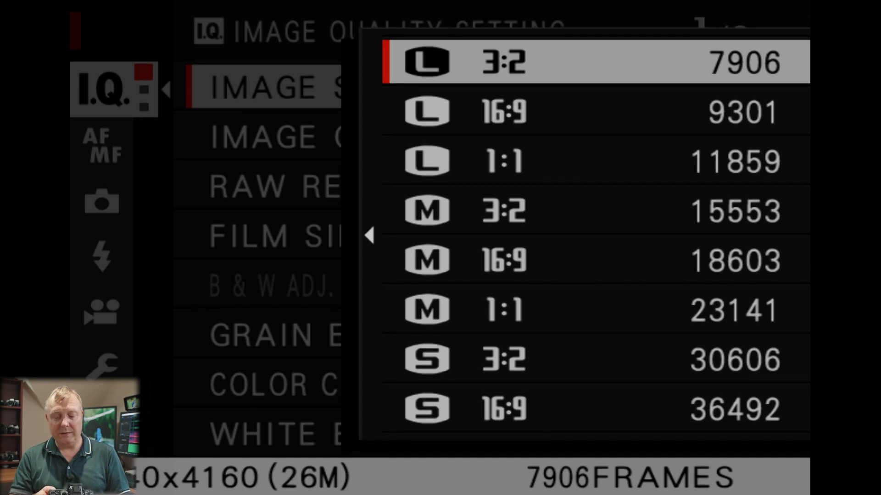
{"action": "key", "text": "Down"}
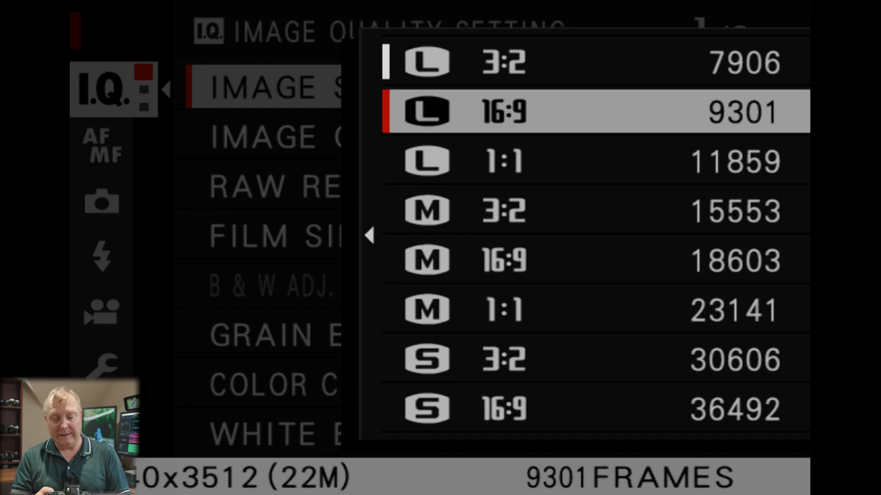
{"action": "key", "text": "Down"}
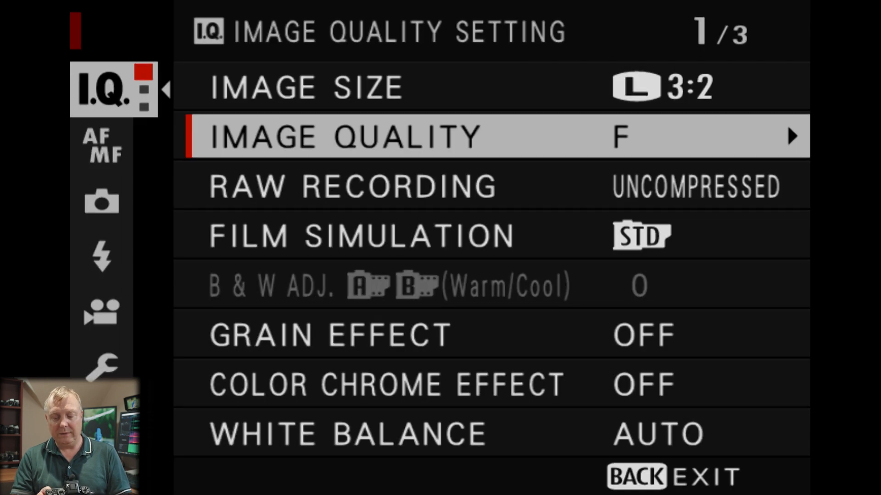
Step: Change Image Quality from Fine to FINE+RAW
{"action": "left_click", "coordinate": [794, 135]}
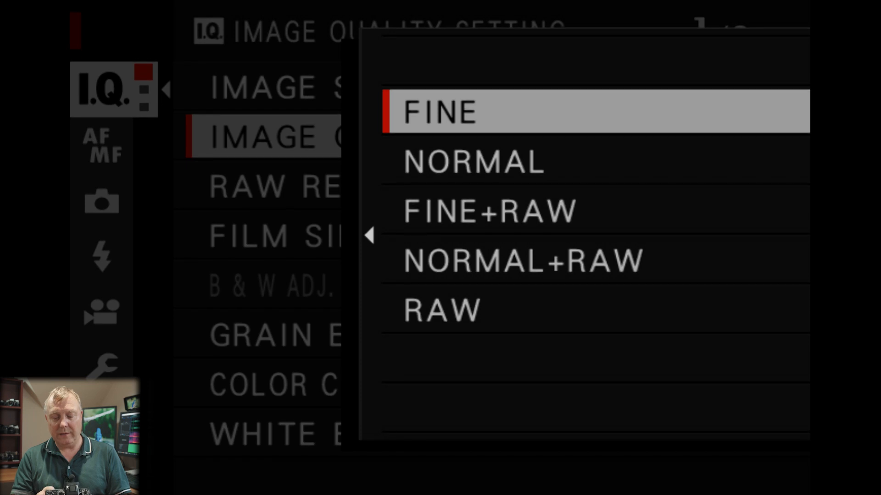
{"action": "key", "text": "Down"}
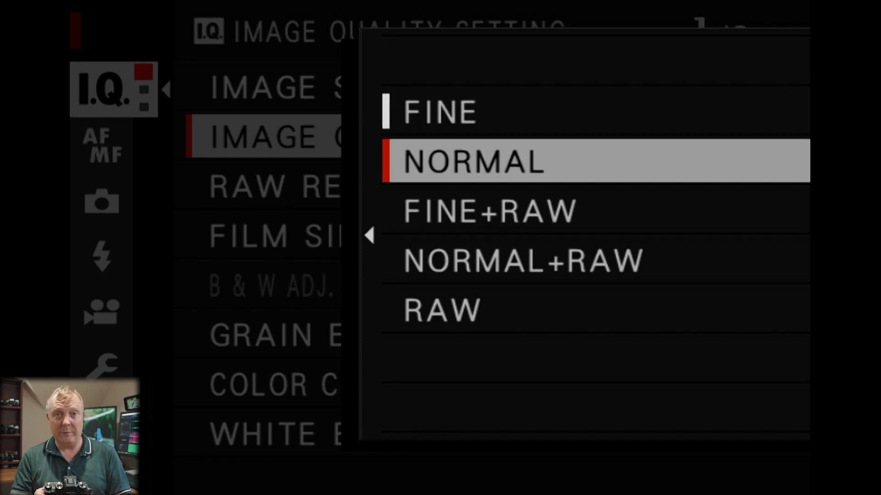
{"action": "key", "text": "Down"}
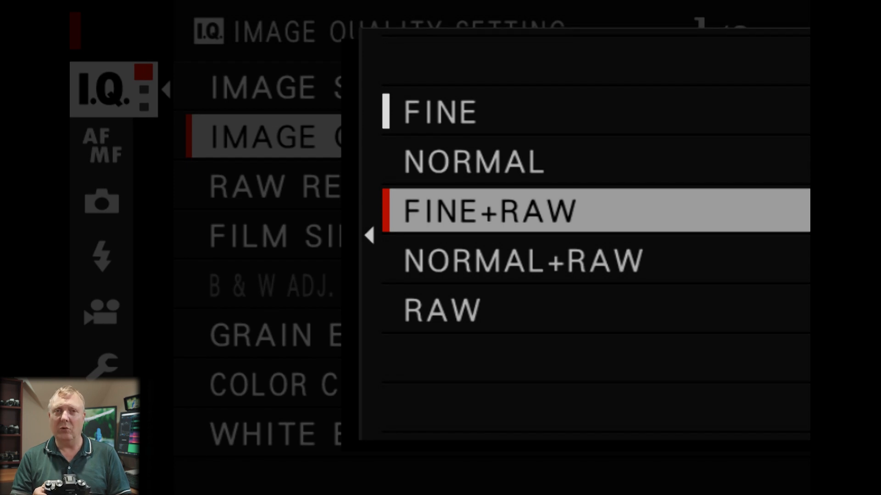
{"action": "left_click", "coordinate": [491, 211]}
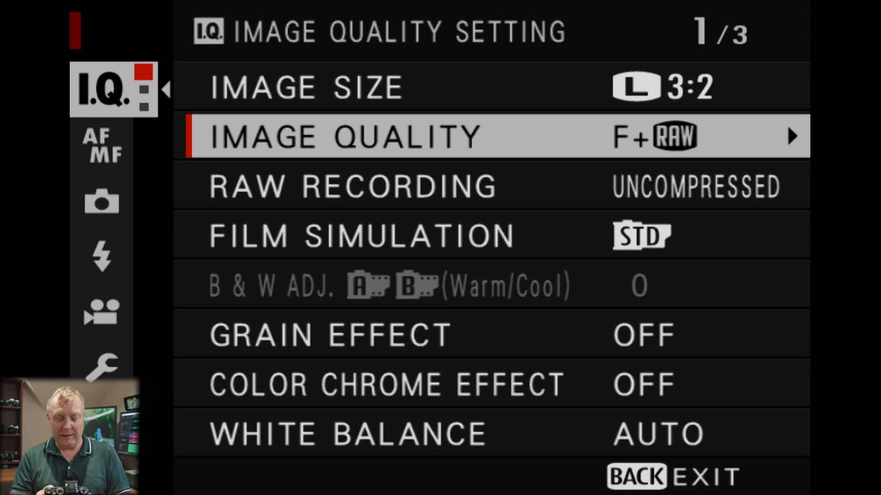
{"action": "key", "text": "Down"}
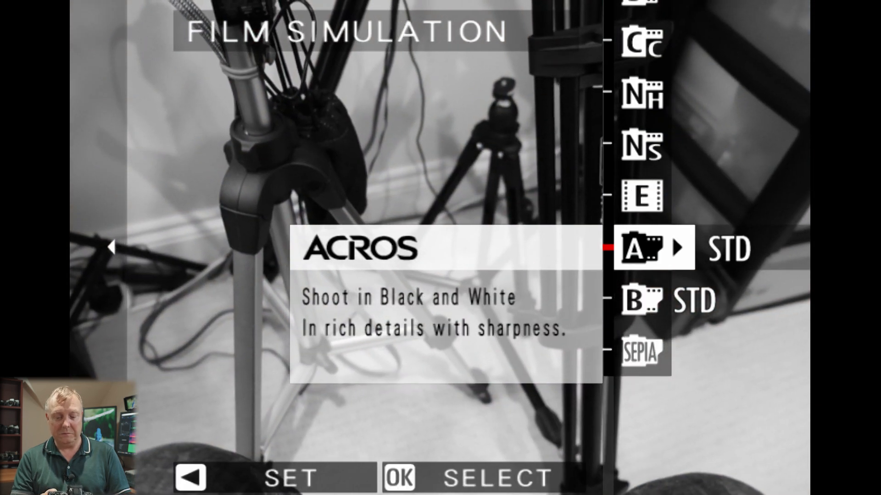
{"action": "key", "text": "Down"}
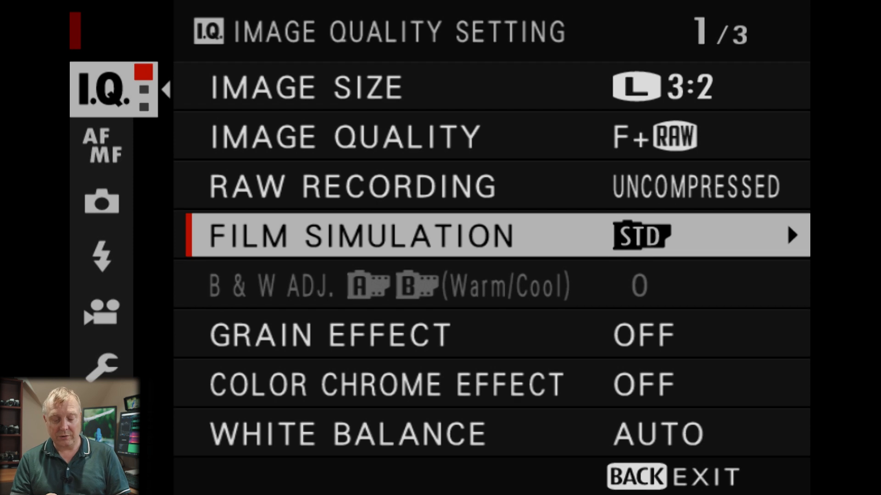
Step: Step past Image Quality and Film Simulation to reach the Shooting Setting page
{"action": "key", "text": "up"}
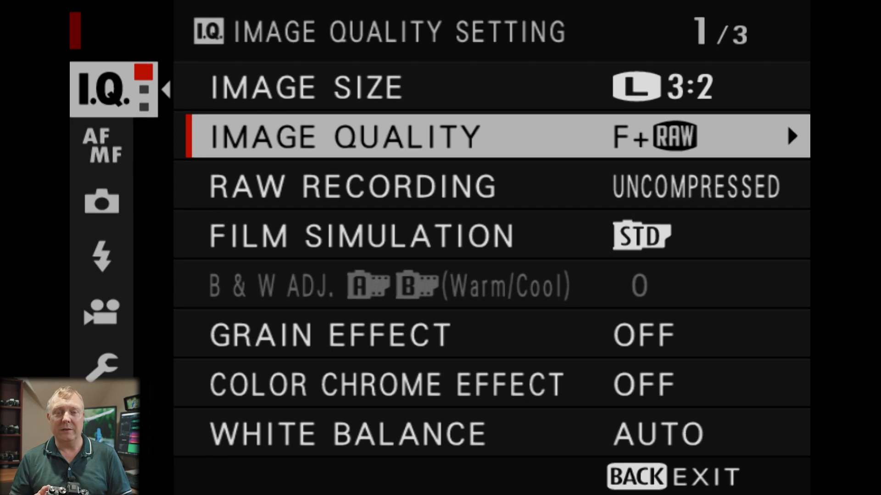
{"action": "key", "text": "Down"}
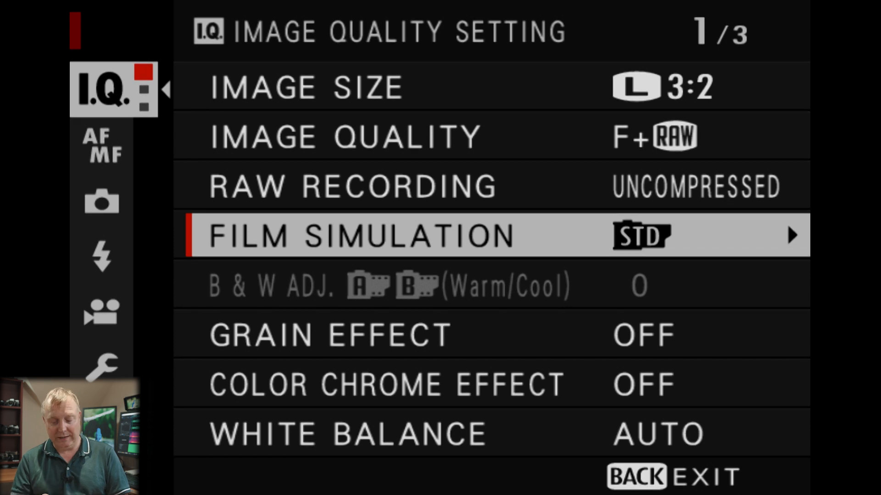
{"action": "key", "text": "Down"}
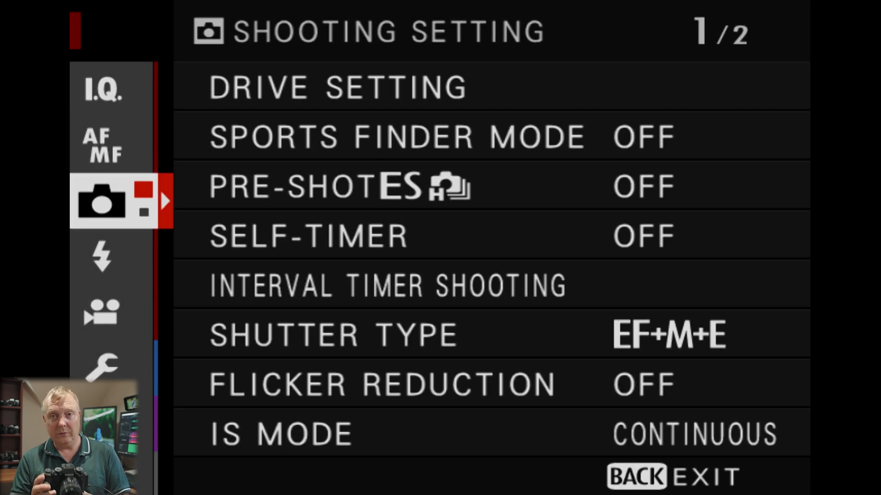
Step: In Save Data Set-up, set Card Slot Setting (Still Image) to RAW / JPEG
{"action": "left_click", "coordinate": [104, 312]}
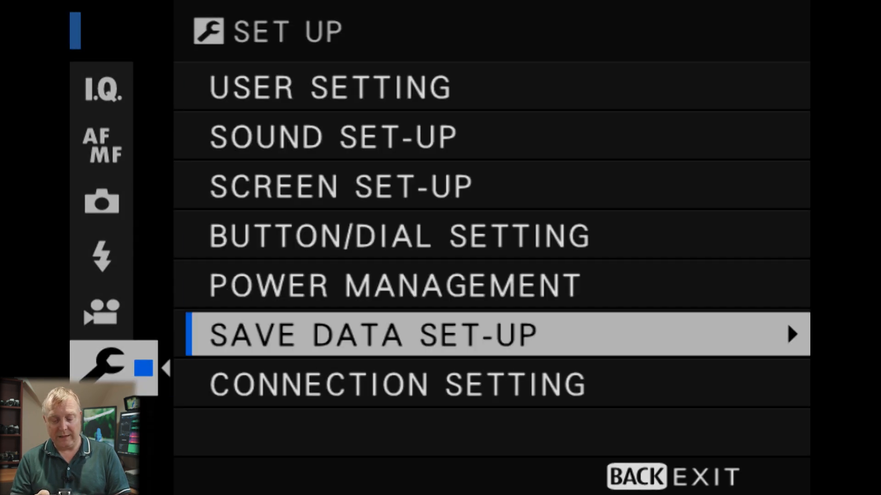
{"action": "left_click", "coordinate": [370, 340]}
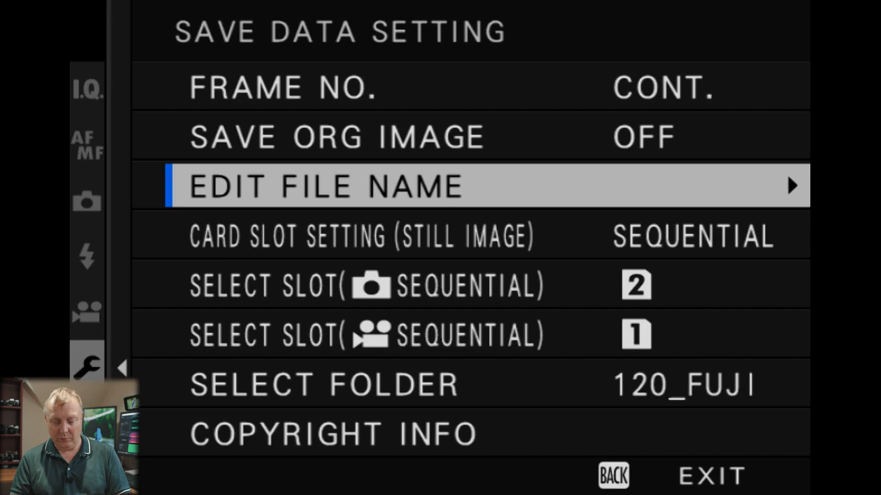
{"action": "key", "text": "Down"}
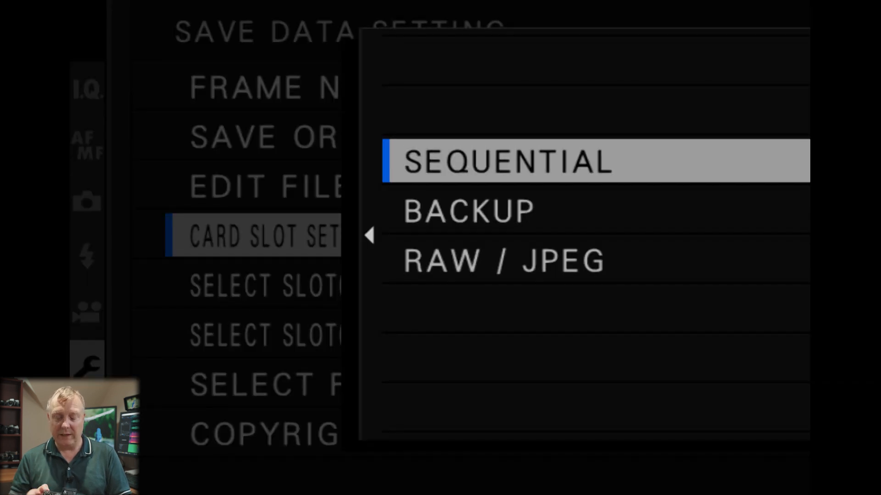
{"action": "key", "text": "down"}
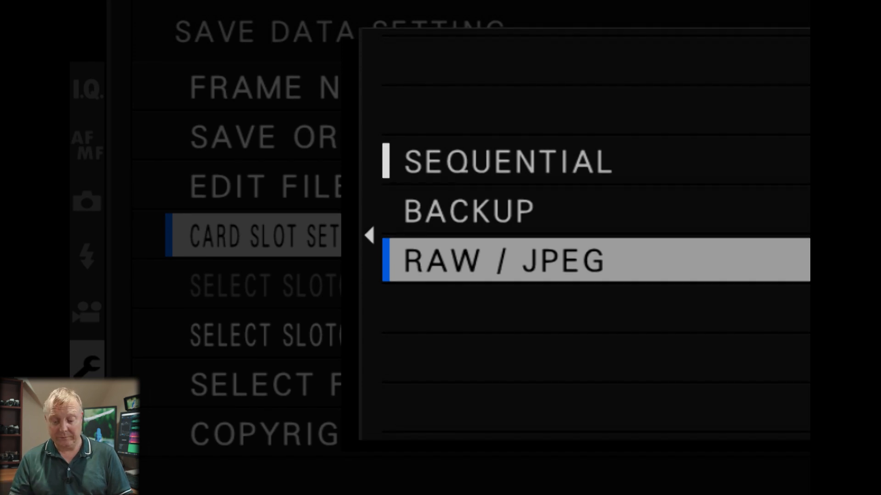
{"action": "key", "text": "Up"}
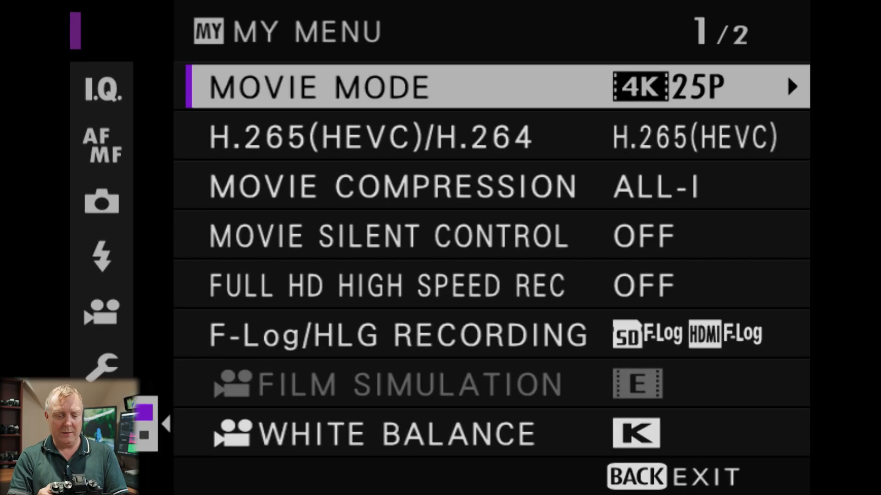
Step: Open Connection Setting from the Set Up (wrench) tab
{"action": "left_click", "coordinate": [104, 367]}
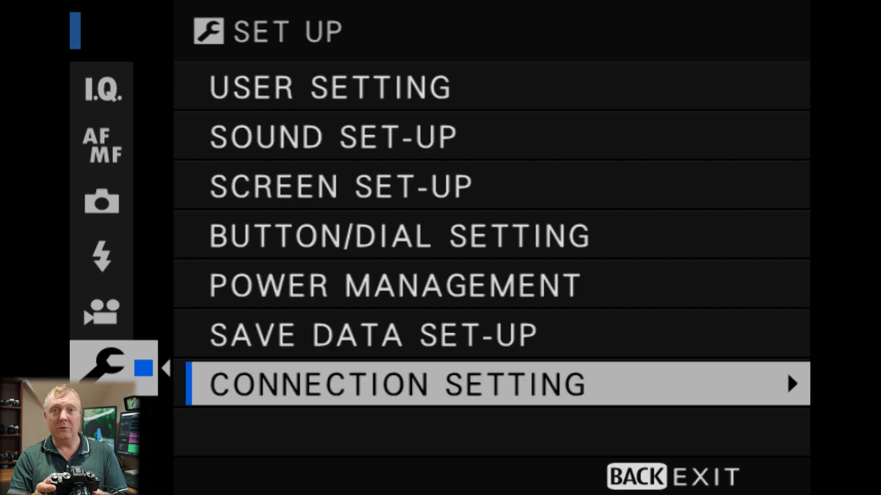
{"action": "left_click", "coordinate": [393, 385]}
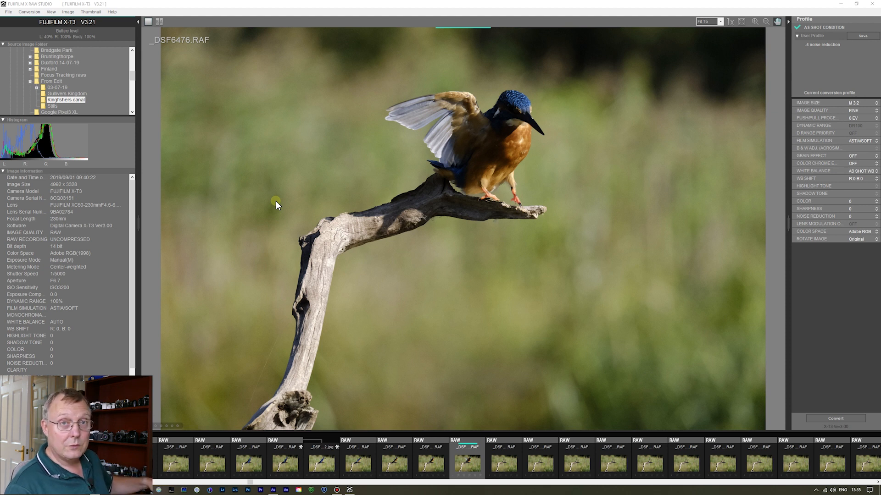
{"action": "mouse_move", "coordinate": [288, 221]}
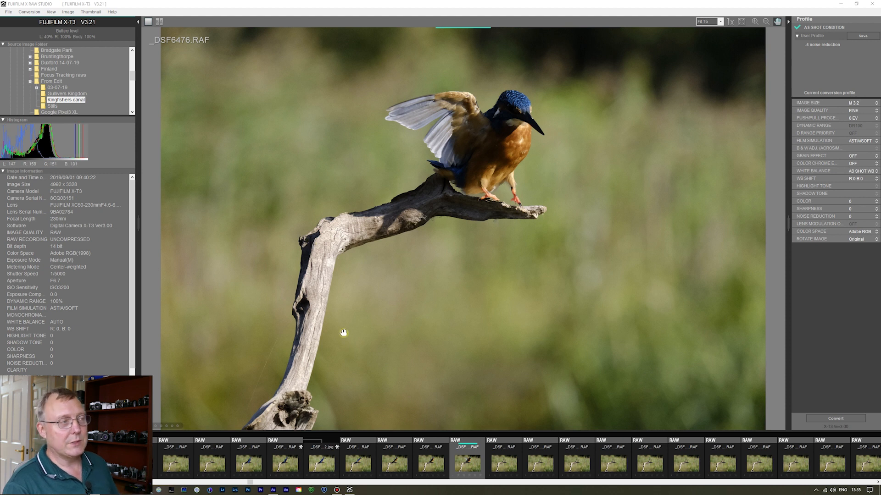
{"action": "mouse_move", "coordinate": [406, 406]}
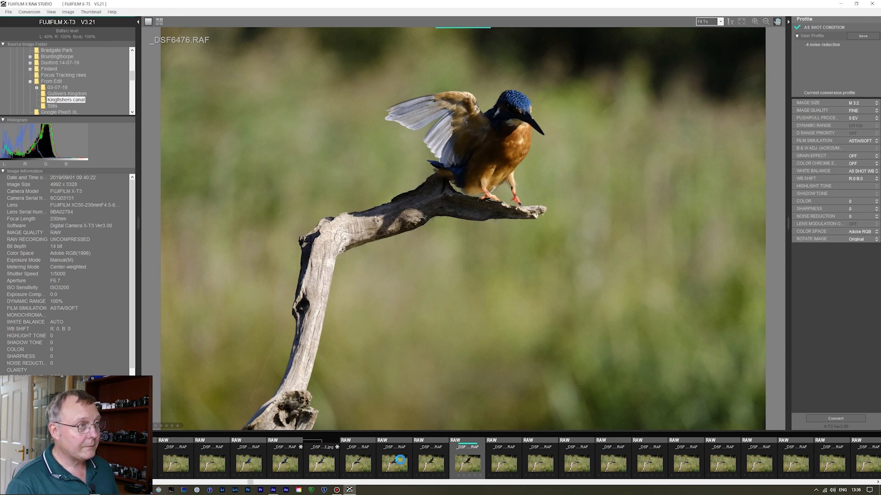
Step: Open the perched kingfisher file _DSF6474.RAF from the filmstrip
{"action": "left_click", "coordinate": [399, 459]}
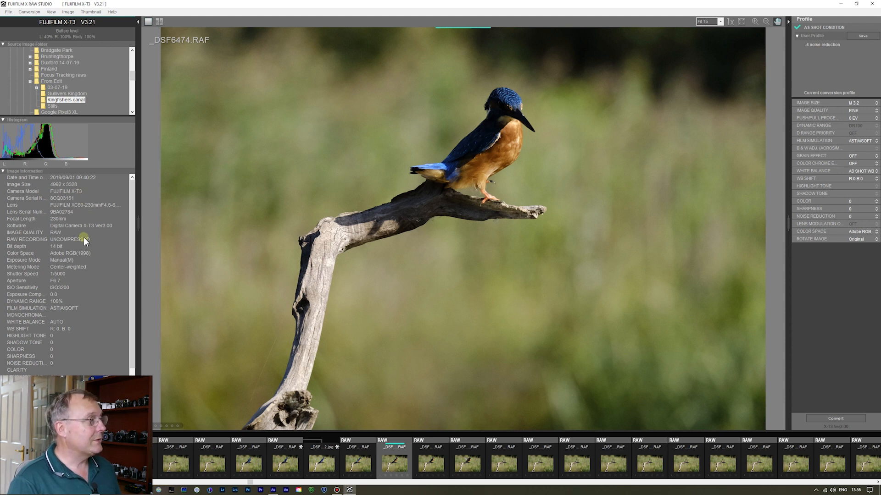
{"action": "mouse_move", "coordinate": [59, 287]}
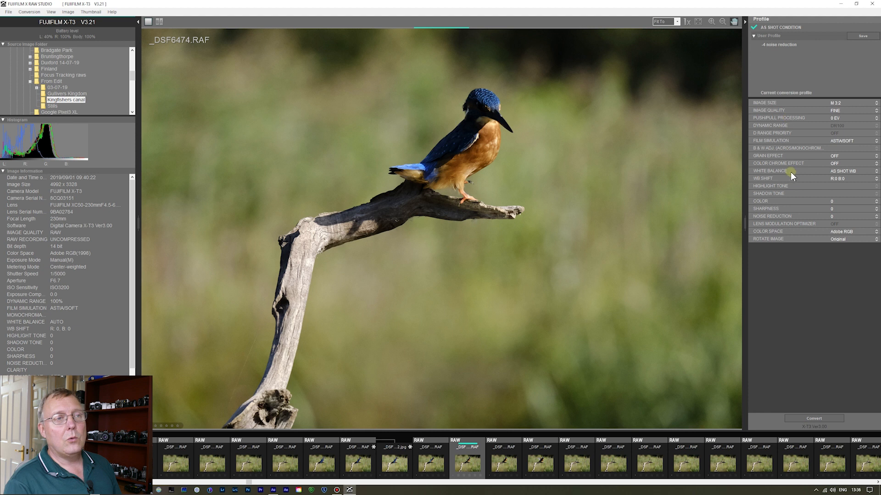
{"action": "mouse_move", "coordinate": [650, 222]}
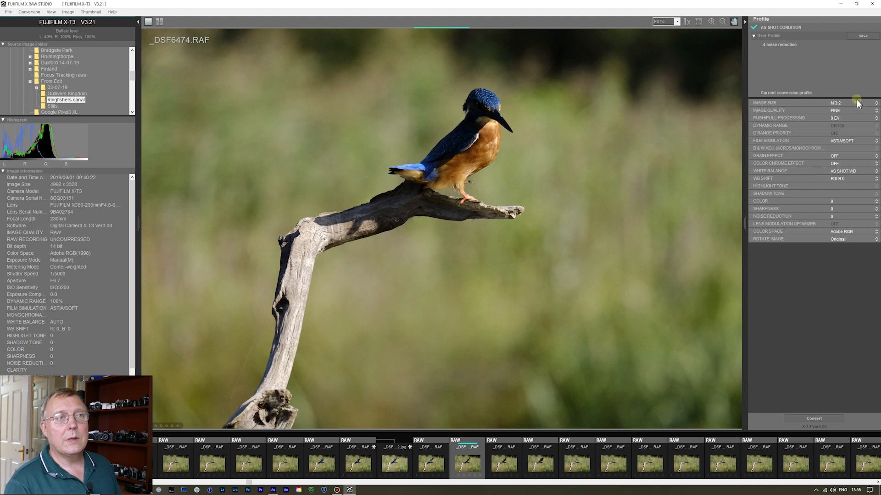
Step: Set Image Size to M 1:1 and Push/Pull Processing to +1 EV
{"action": "left_click", "coordinate": [875, 102]}
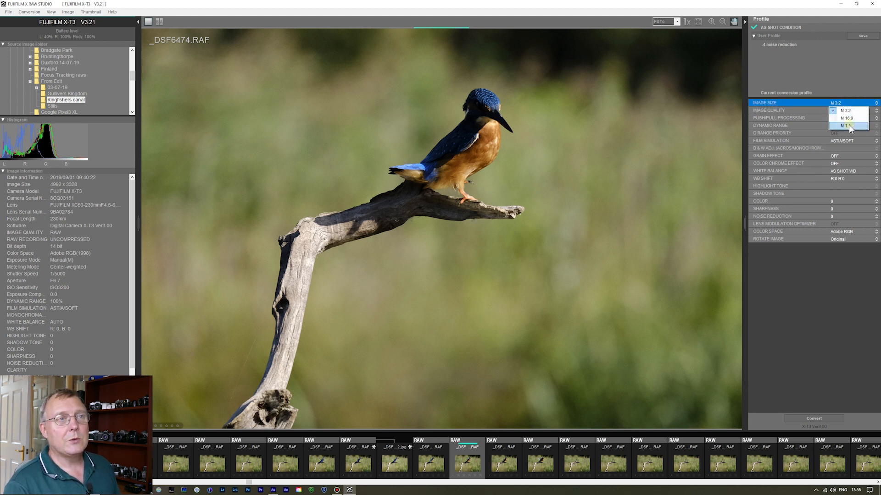
{"action": "left_click", "coordinate": [844, 126]}
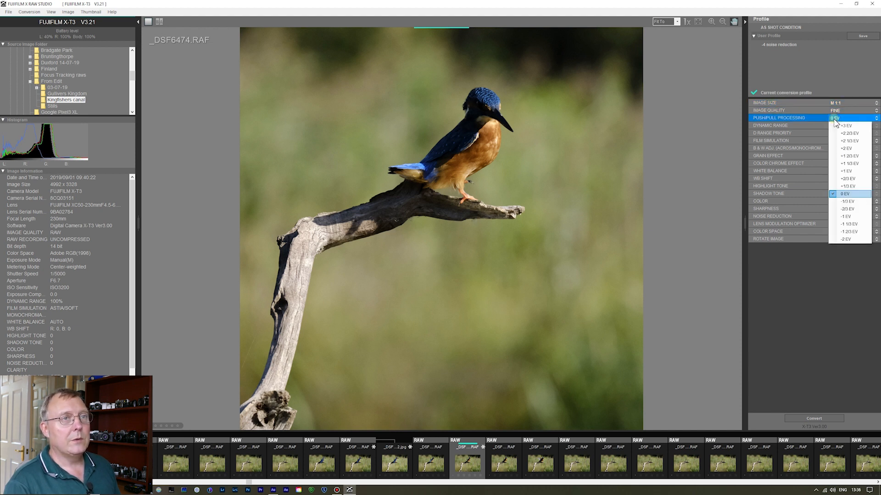
{"action": "left_click", "coordinate": [846, 179]}
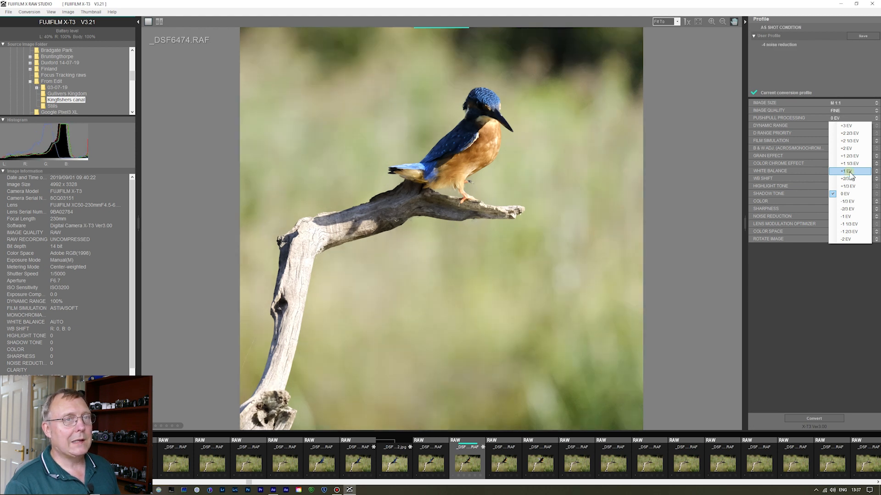
{"action": "left_click", "coordinate": [845, 171]}
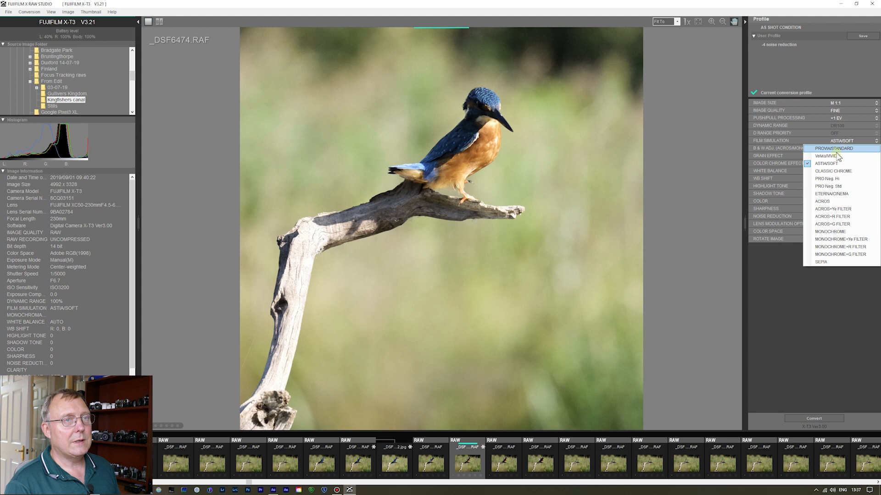
Step: Choose the Velvia/VIVID film simulation and raise sharpness to +4
{"action": "left_click", "coordinate": [829, 155]}
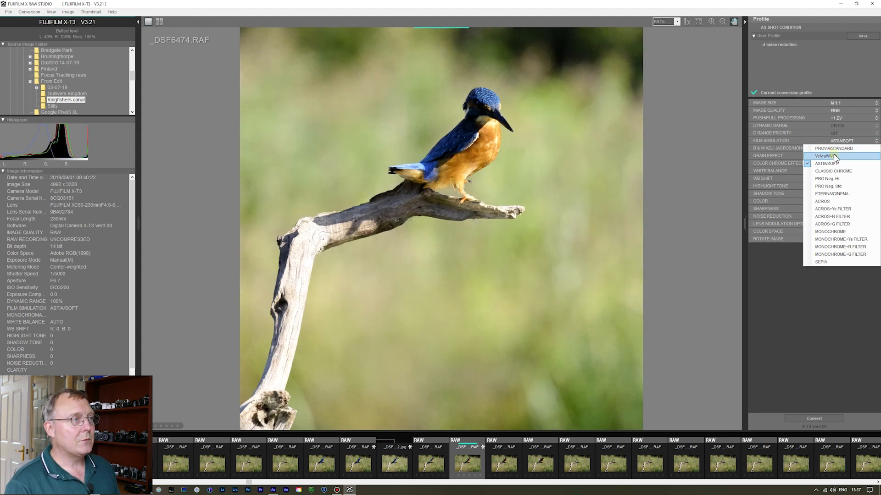
{"action": "left_click", "coordinate": [827, 155]}
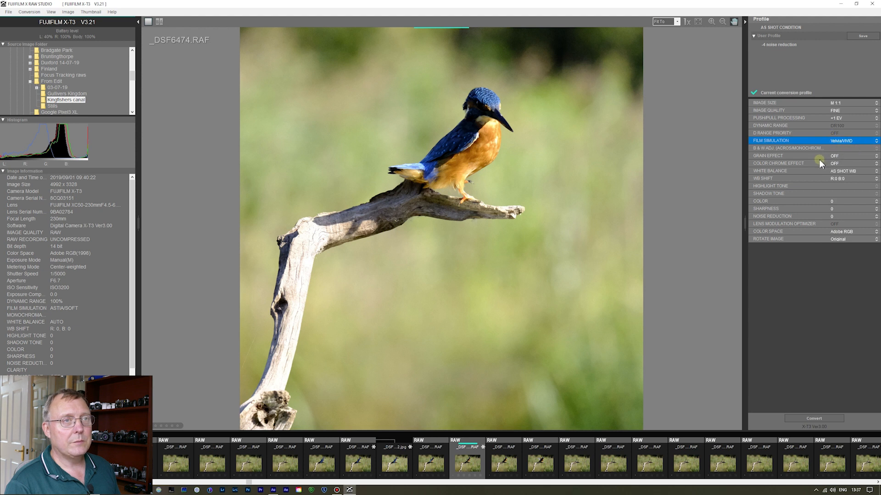
{"action": "left_click", "coordinate": [841, 163]}
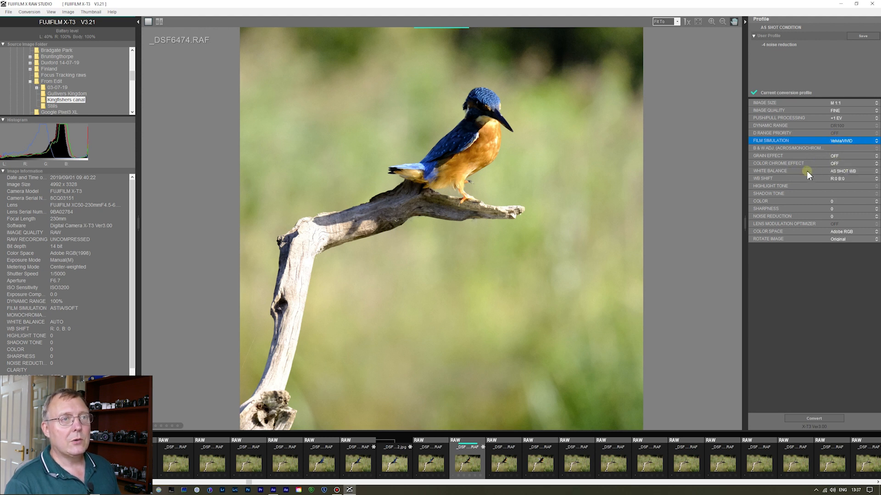
{"action": "mouse_move", "coordinate": [804, 194]}
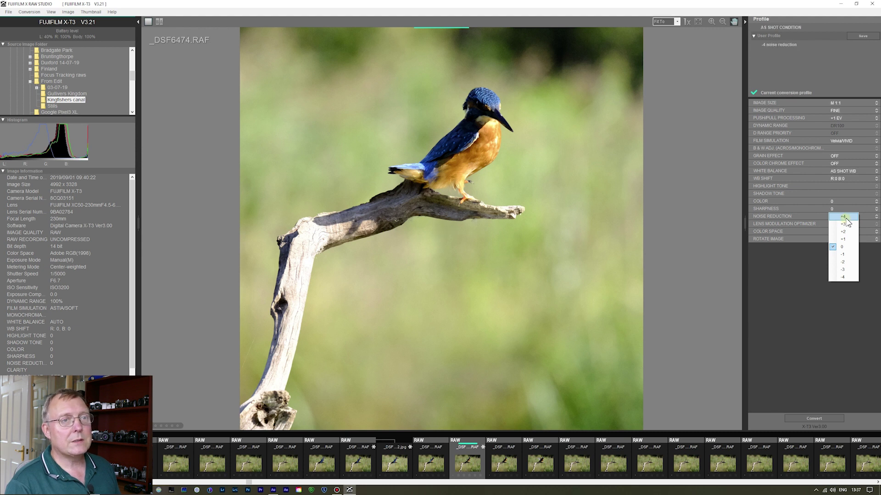
{"action": "left_click", "coordinate": [843, 217]}
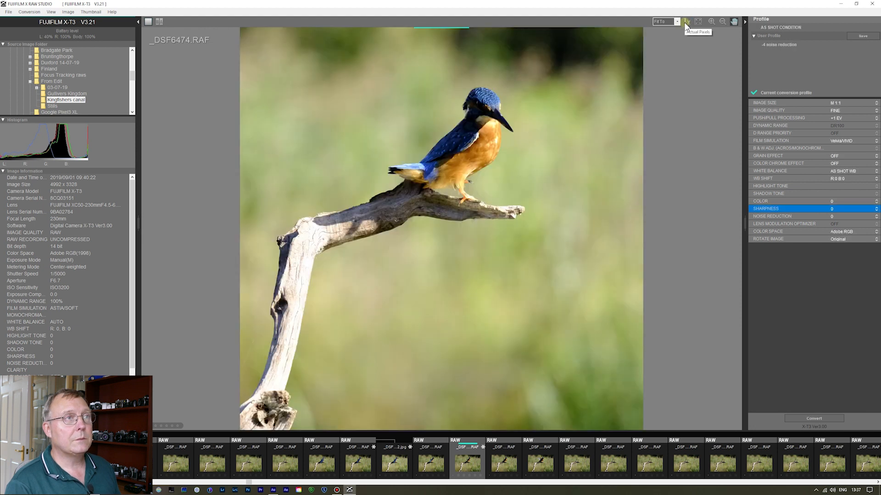
Step: Inspect the kingfisher at actual pixels and set Noise Reduction to +2
{"action": "left_click", "coordinate": [687, 22]}
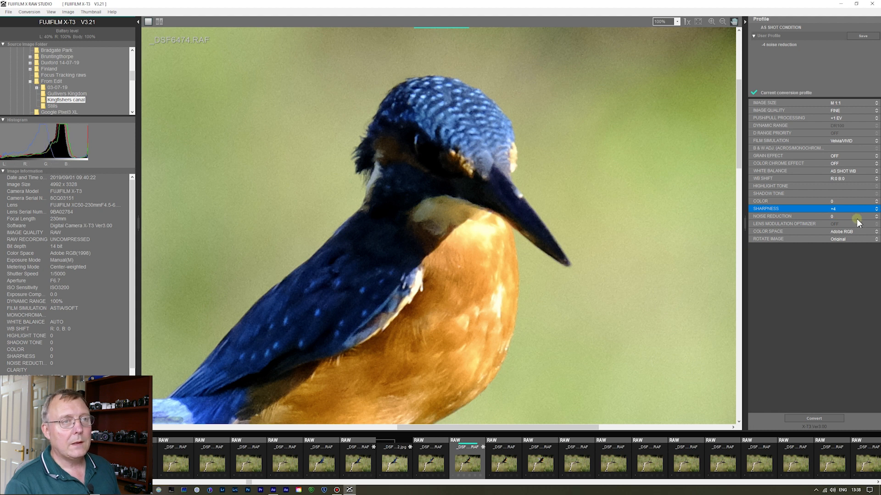
{"action": "left_click", "coordinate": [874, 216]}
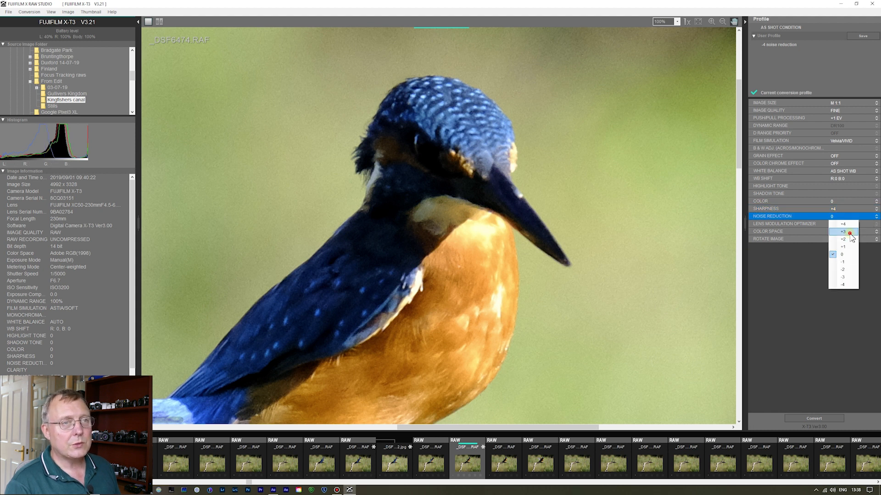
{"action": "left_click", "coordinate": [841, 232]}
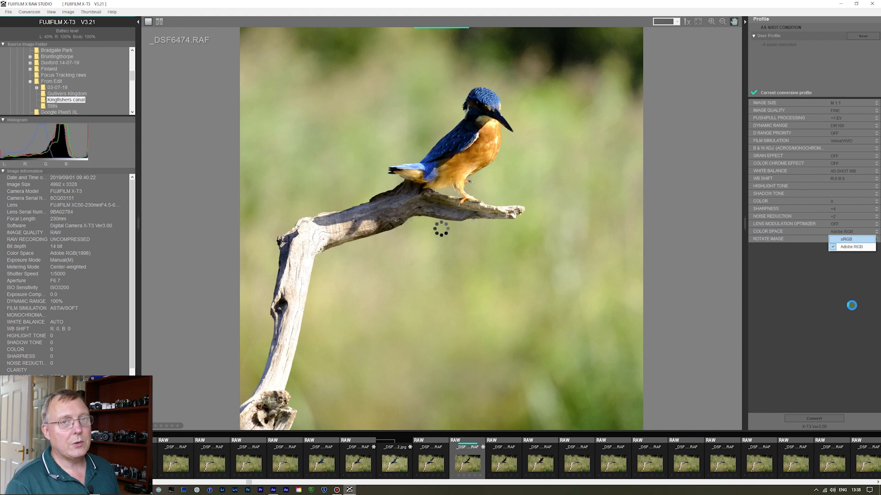
Step: Convert DSF6474 to an sRGB JPEG and open the resulting file
{"action": "left_click", "coordinate": [840, 239]}
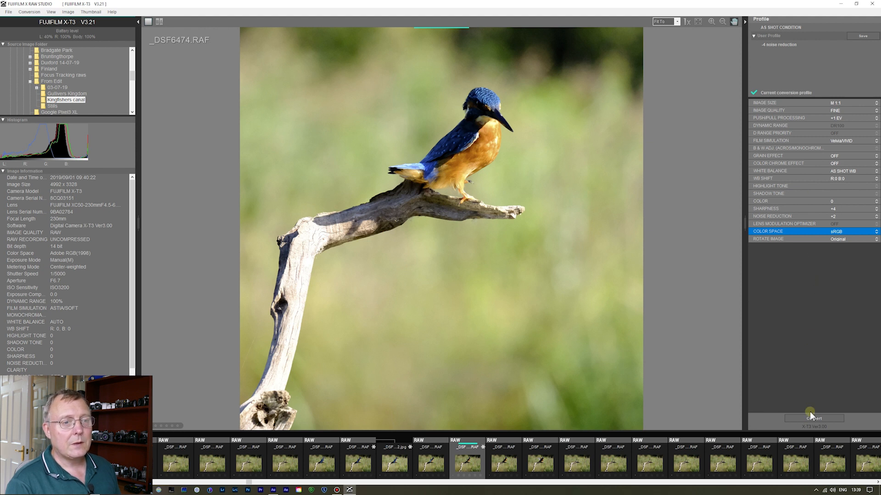
{"action": "left_click", "coordinate": [813, 419]}
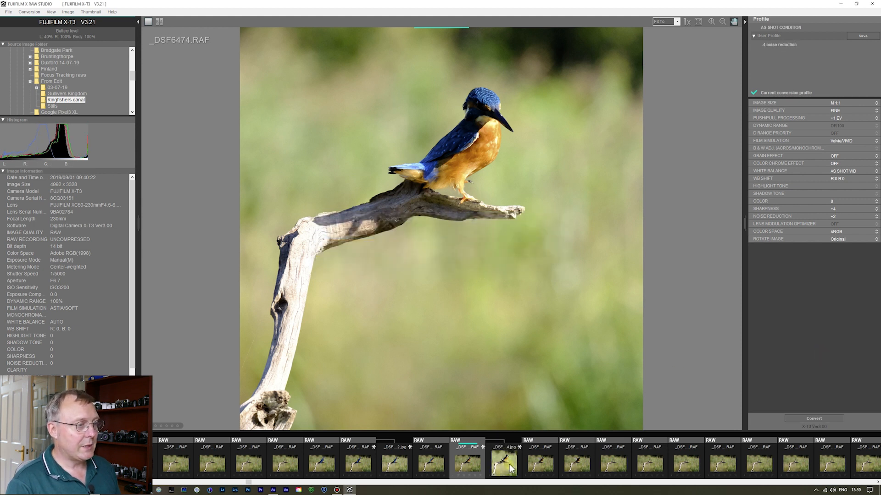
{"action": "left_click", "coordinate": [503, 464]}
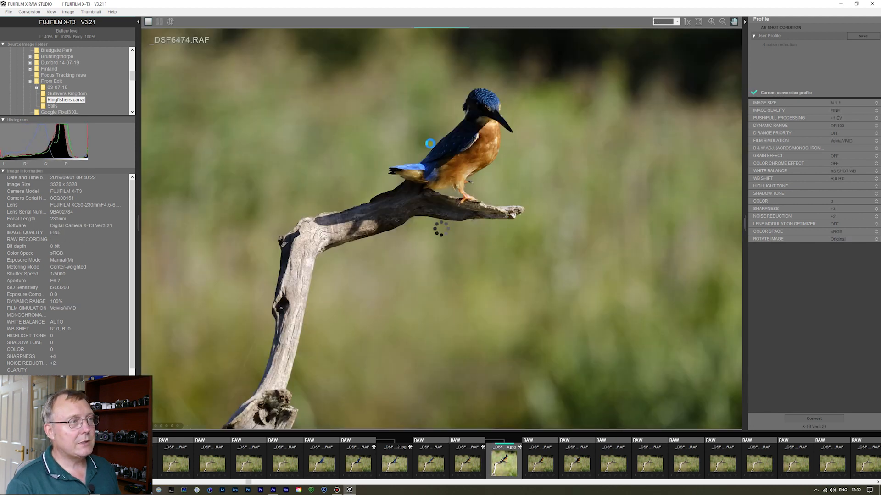
Step: Crop the JPEG tighter around the kingfisher and overwrite _DSF6474.jpg with the crop
{"action": "left_click", "coordinate": [163, 22]}
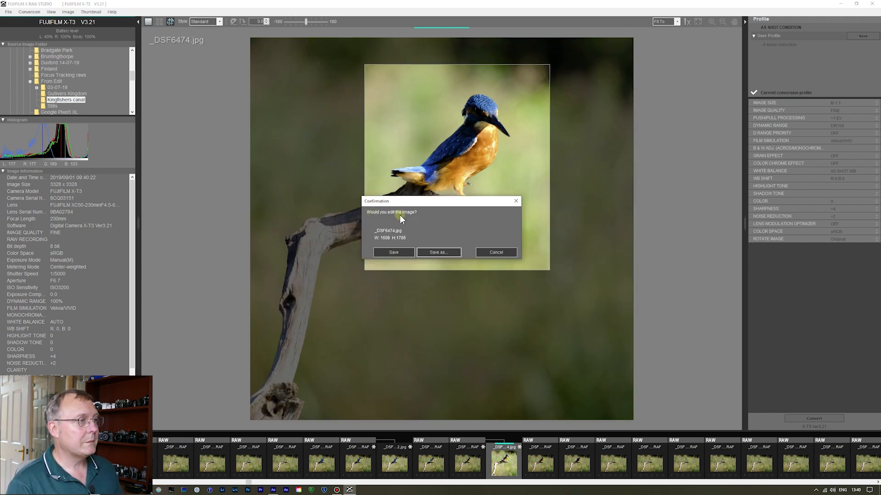
{"action": "left_click", "coordinate": [393, 252]}
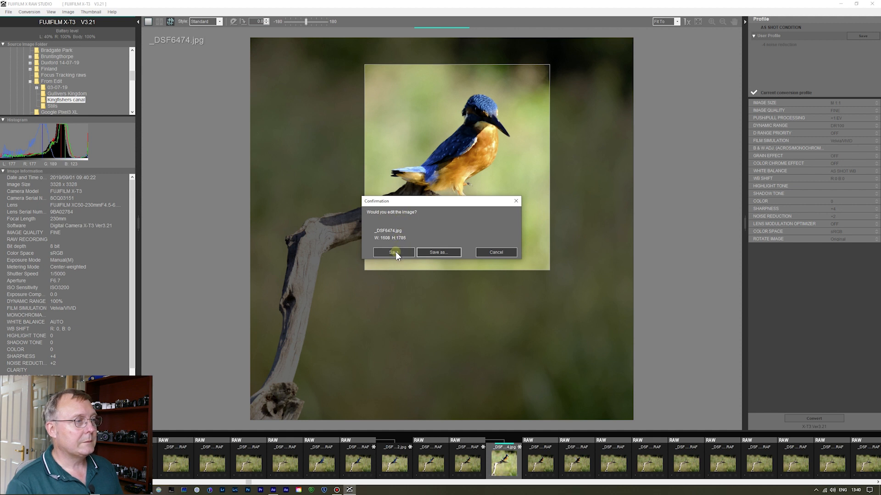
{"action": "left_click", "coordinate": [393, 253]}
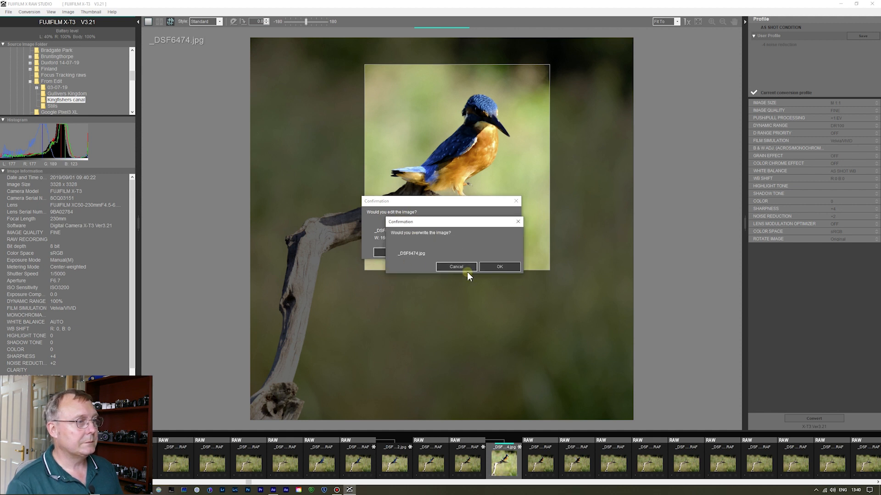
{"action": "left_click", "coordinate": [499, 266]}
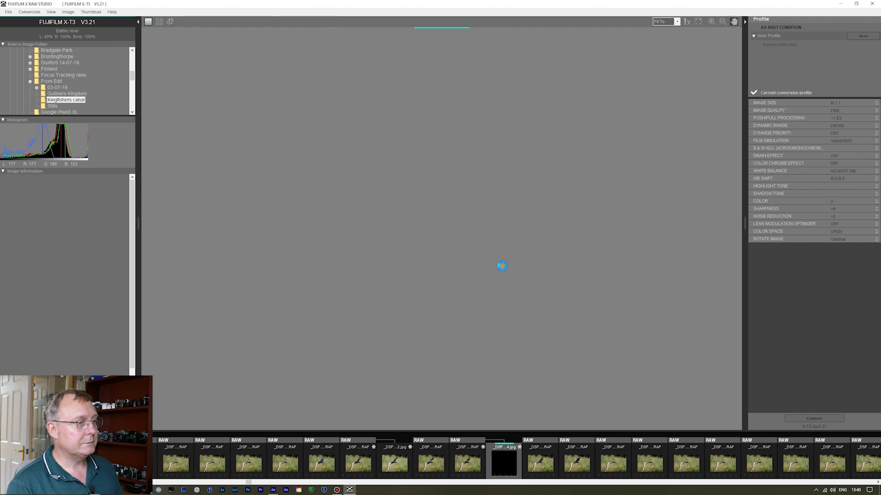
Step: Let the cropped _DSF6474.jpg reload at 1608 × 1786 pixels and scroll the filmstrip
{"action": "left_click", "coordinate": [503, 465]}
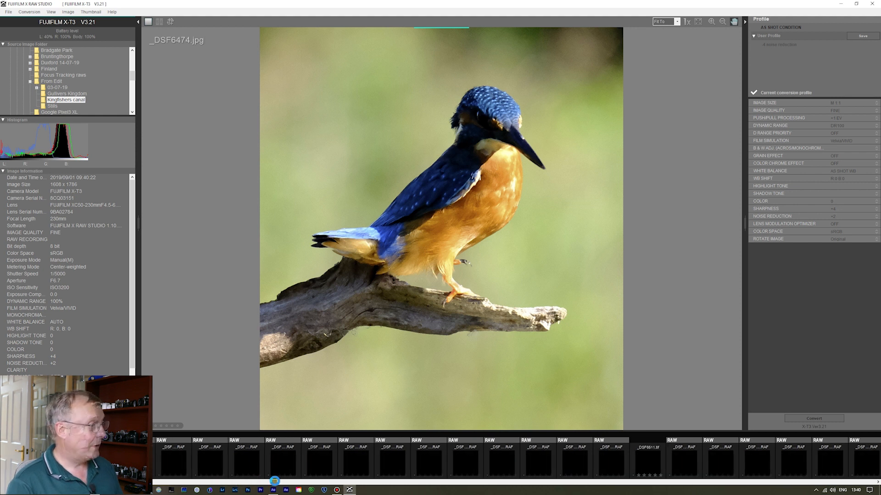
Step: Open the soldiers photo _DSF1837.RAF from the RAW folder to view its X-T1 details
{"action": "left_click", "coordinate": [44, 107]}
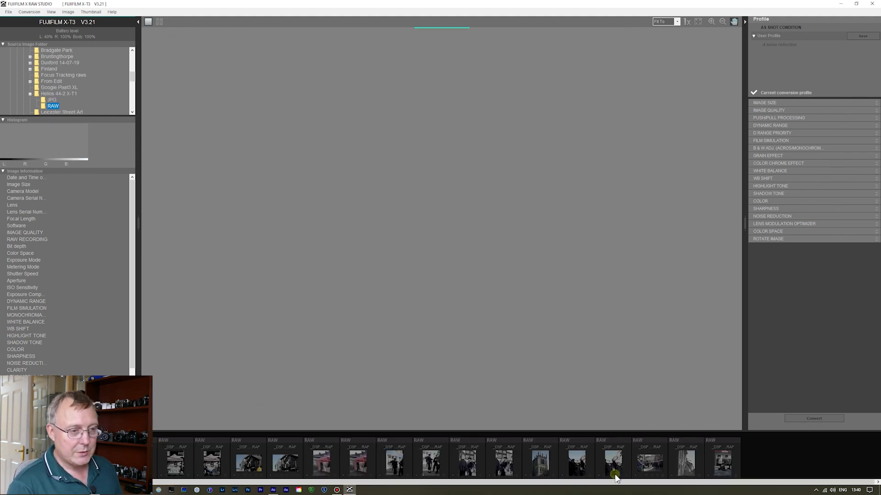
{"action": "left_click", "coordinate": [431, 460]}
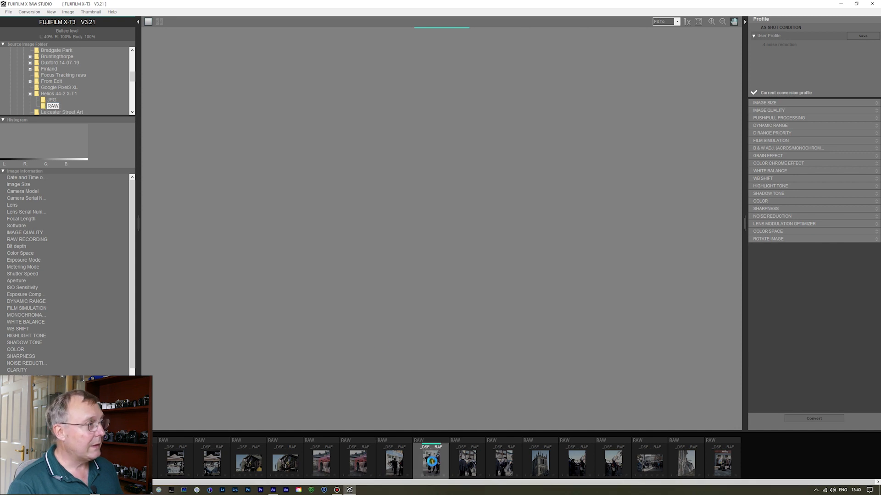
{"action": "left_click", "coordinate": [467, 462]}
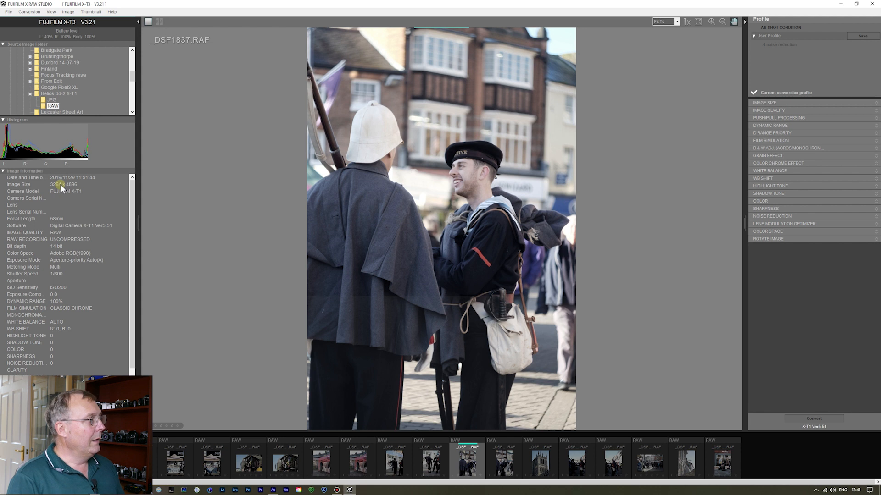
{"action": "mouse_move", "coordinate": [76, 211]}
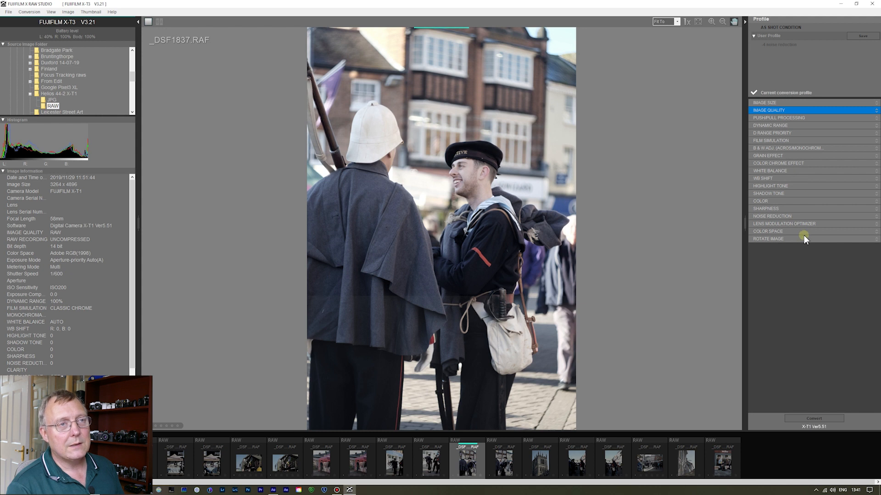
{"action": "mouse_move", "coordinate": [261, 187]}
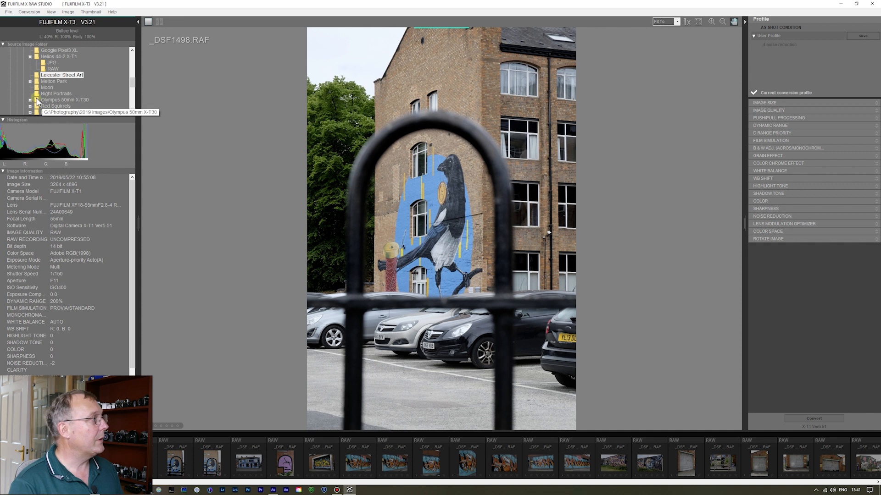
Step: Switch to the Night Portraits folder to bring up the blue-haired portrait _DSF7698.RAF
{"action": "left_click", "coordinate": [54, 94]}
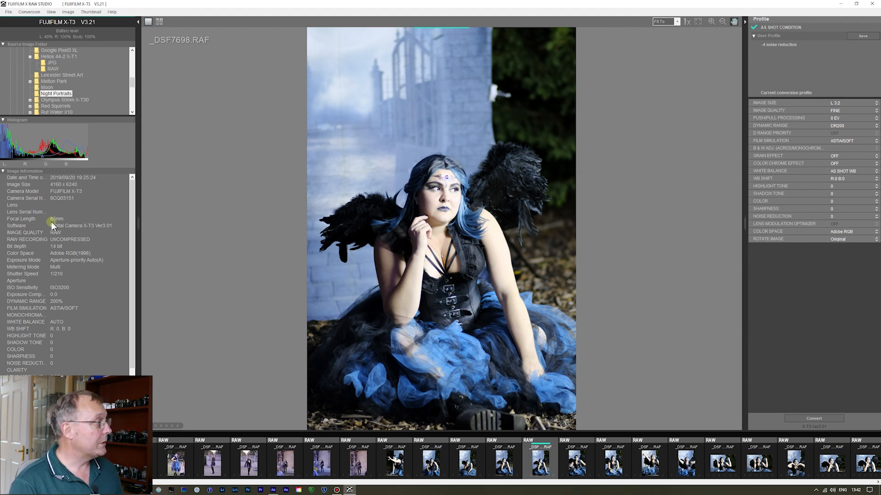
{"action": "mouse_move", "coordinate": [58, 223]}
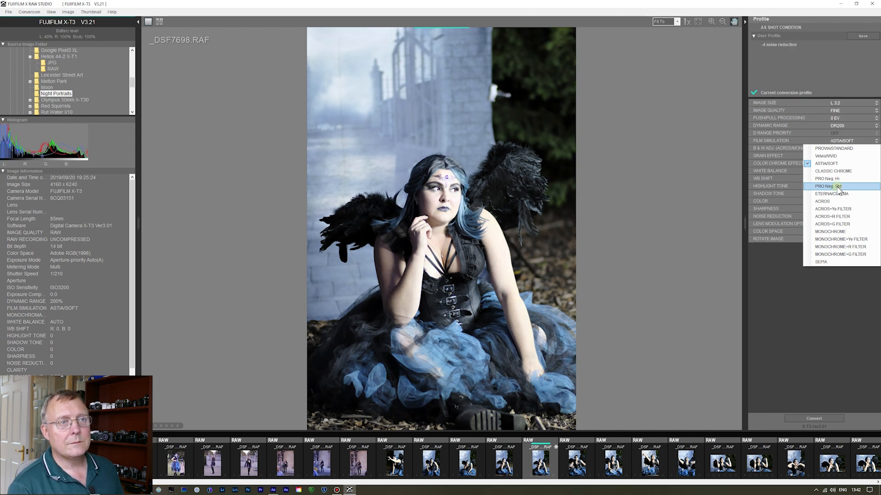
{"action": "mouse_move", "coordinate": [835, 193]}
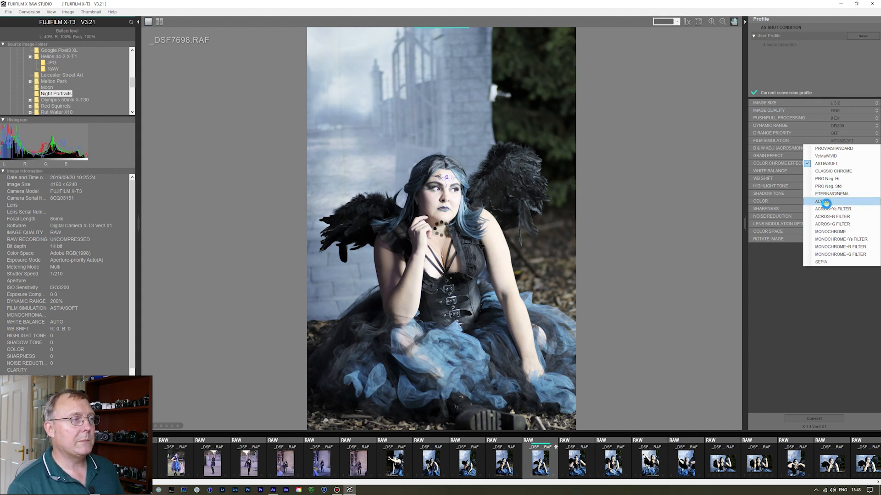
Step: Apply ACROS film simulation with B&W Adj +3 warm toning and WEAK grain effect
{"action": "left_click", "coordinate": [822, 202]}
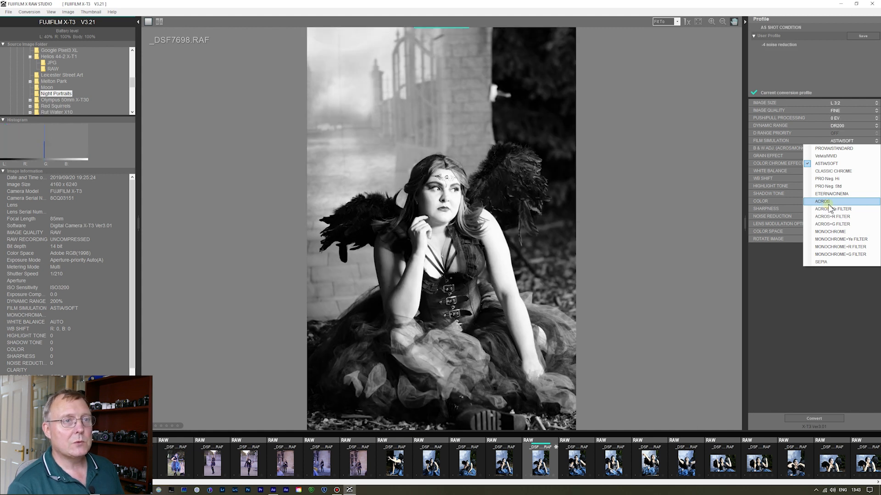
{"action": "left_click", "coordinate": [821, 201]}
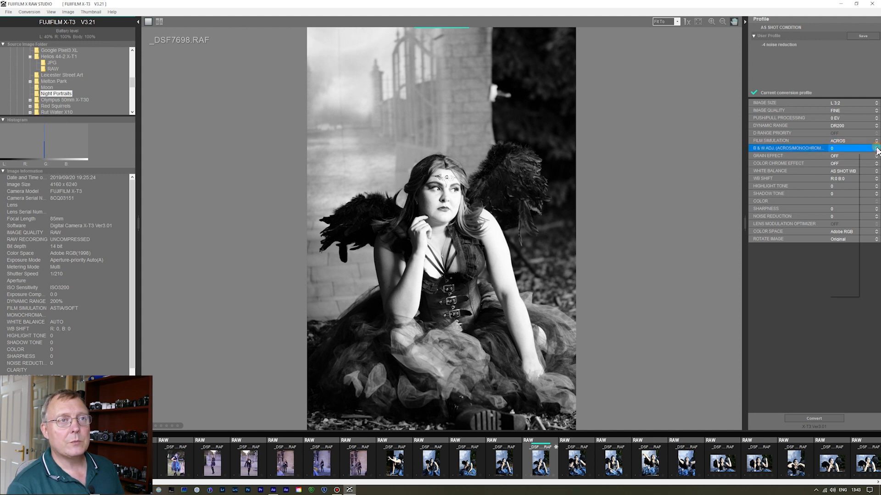
{"action": "left_click", "coordinate": [873, 149]}
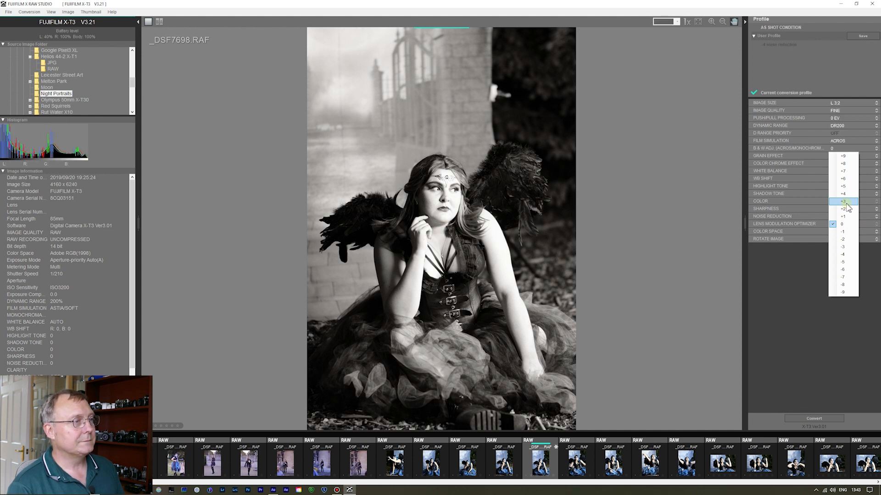
{"action": "left_click", "coordinate": [843, 201]}
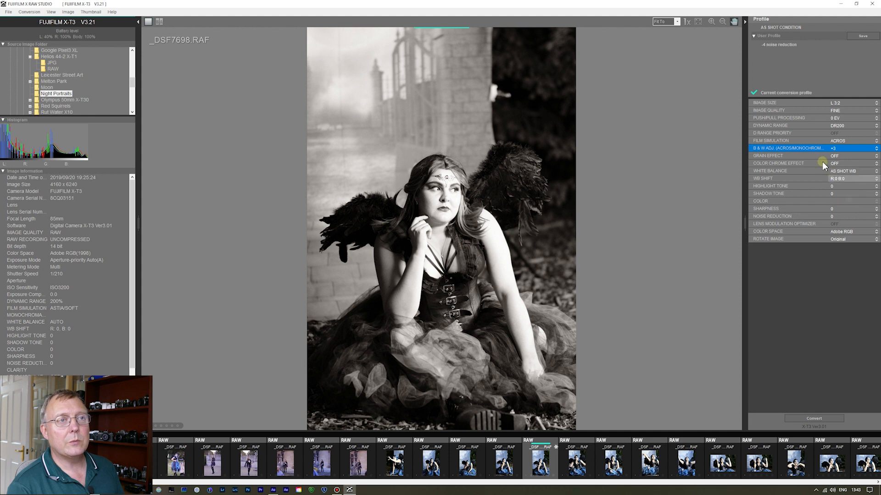
{"action": "left_click", "coordinate": [874, 156]}
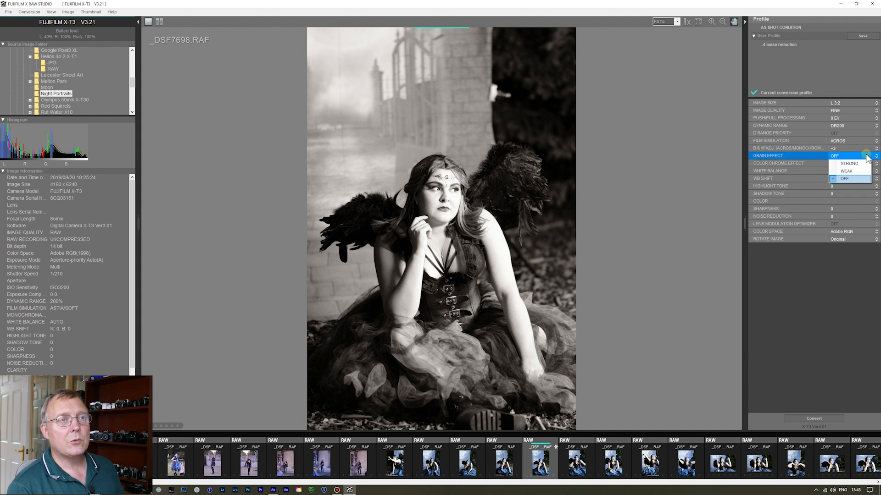
{"action": "left_click", "coordinate": [875, 185]}
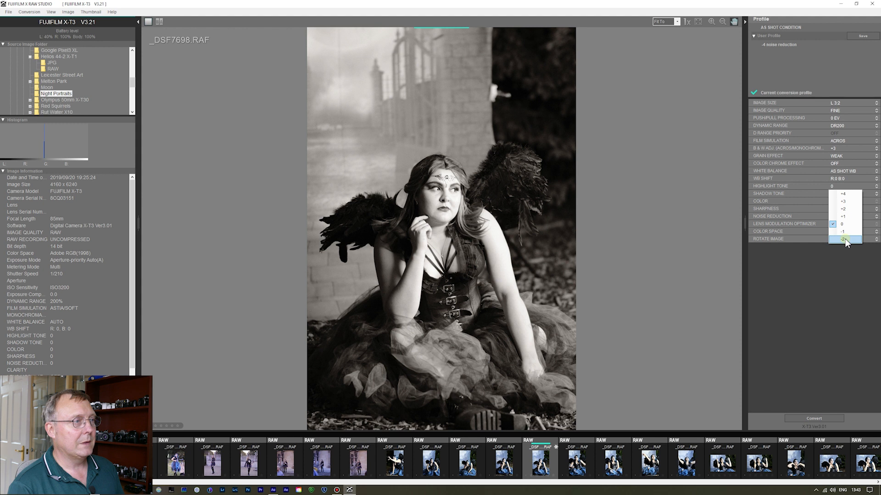
Step: Set Highlight Tone -2, Shadow Tone -1 and Sharpness -1 on _DSF7698
{"action": "left_click", "coordinate": [847, 239]}
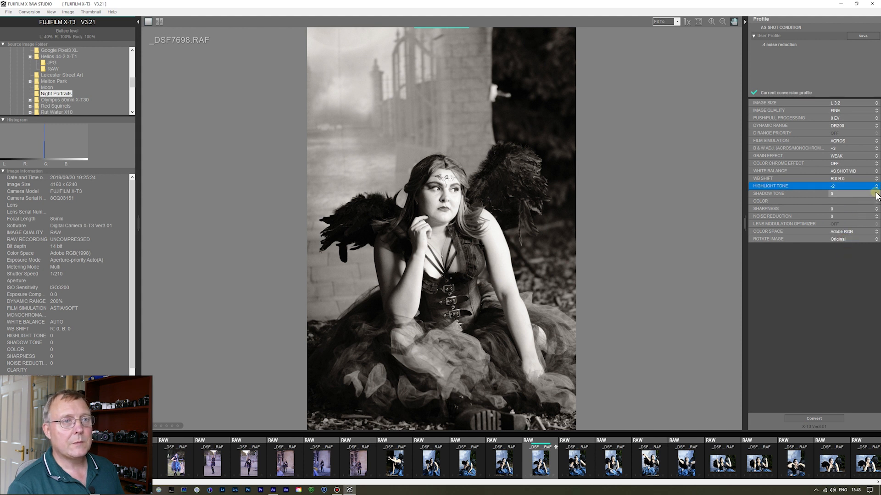
{"action": "left_click", "coordinate": [875, 186]}
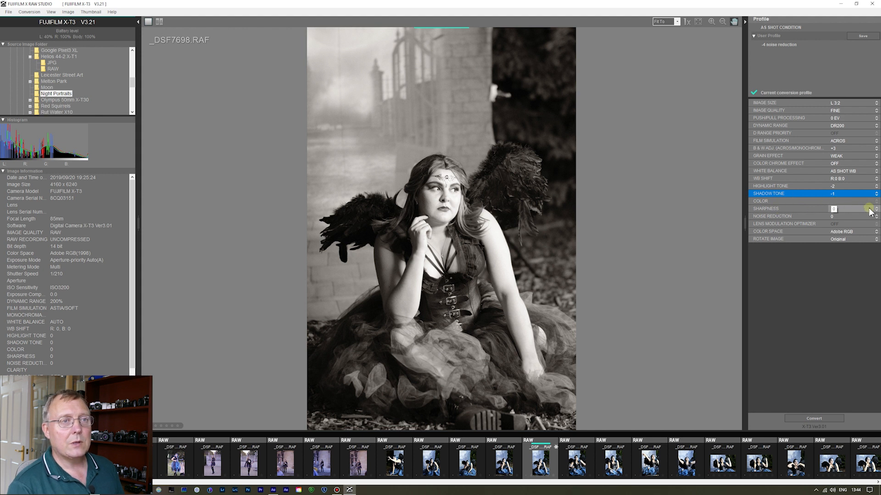
{"action": "left_click", "coordinate": [875, 209]}
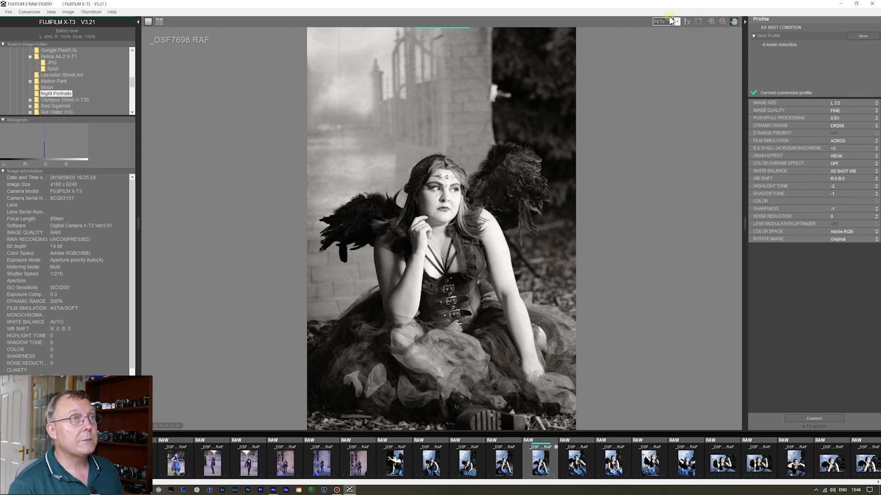
Step: Zoom in to inspect detail and bring up the Noise Reduction strength options
{"action": "left_click", "coordinate": [677, 21]}
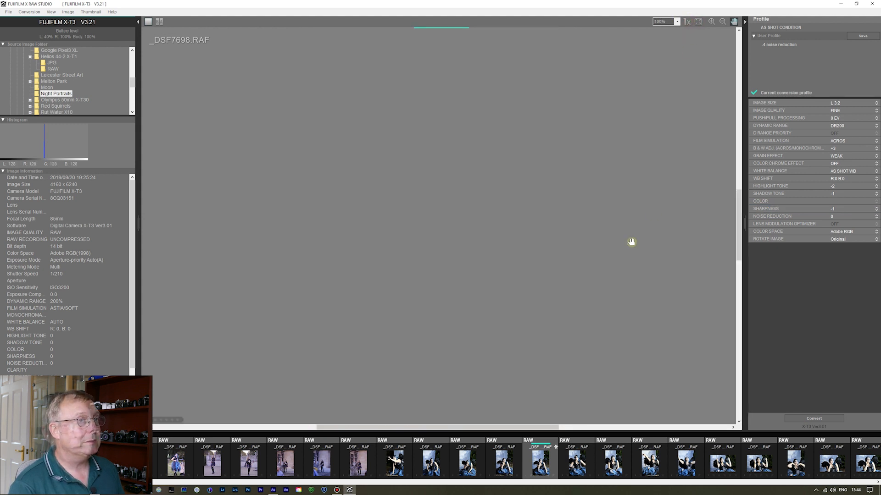
{"action": "left_click", "coordinate": [874, 216]}
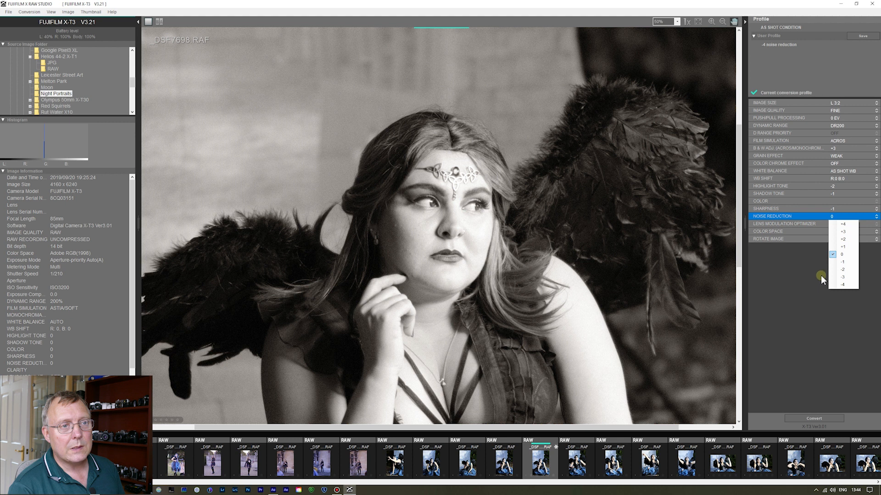
{"action": "mouse_move", "coordinate": [848, 239]}
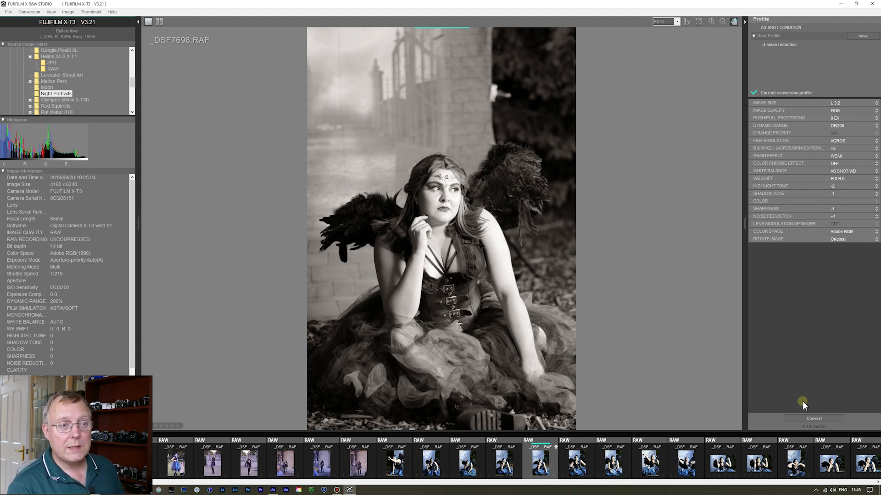
Step: Convert _DSF7698 to JPEG and mark a crop area over the lower portrait
{"action": "left_click", "coordinate": [813, 418]}
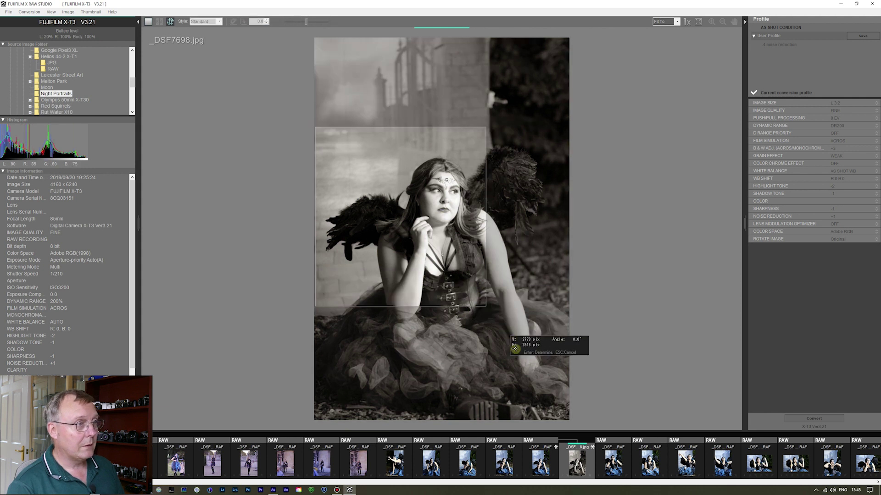
{"action": "left_click_drag", "start_coordinate": [484, 306], "coordinate": [568, 400]}
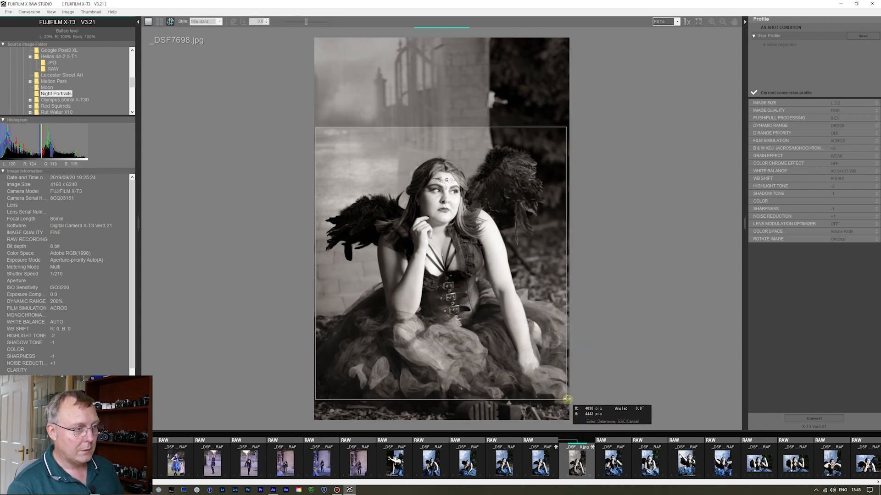